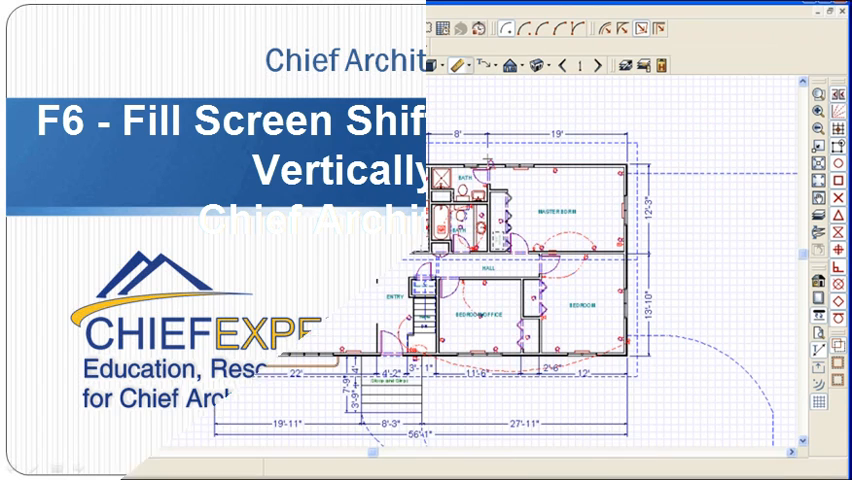
Zoom with Fill Window (F6) so the house plan and site outline fill the view.
key("f6")
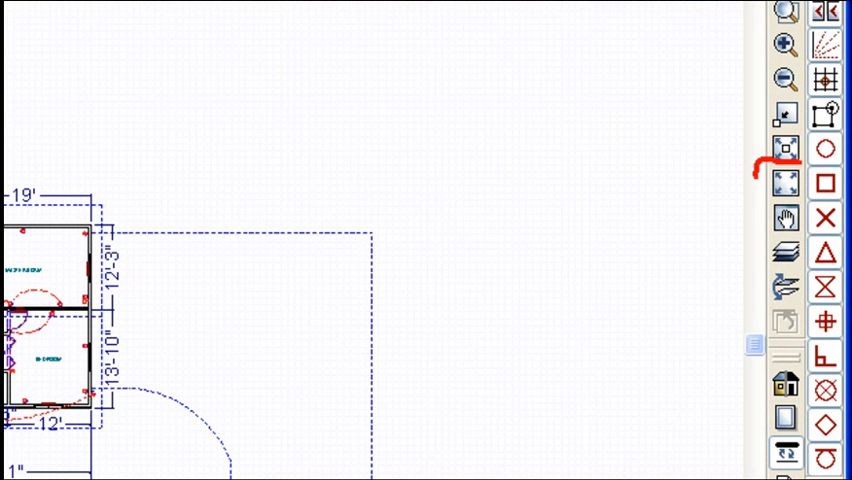
left_click(786, 182)
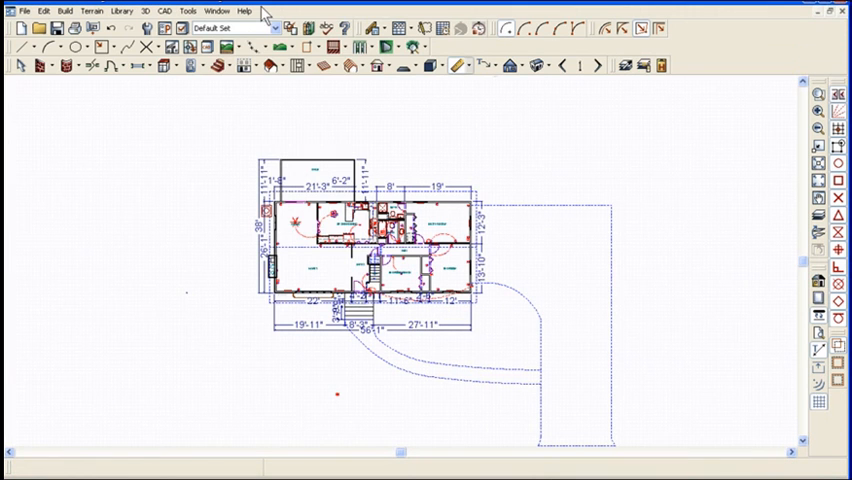
Tile the open views vertically via the Window menu and minimize the As-Built plan.
left_click(216, 10)
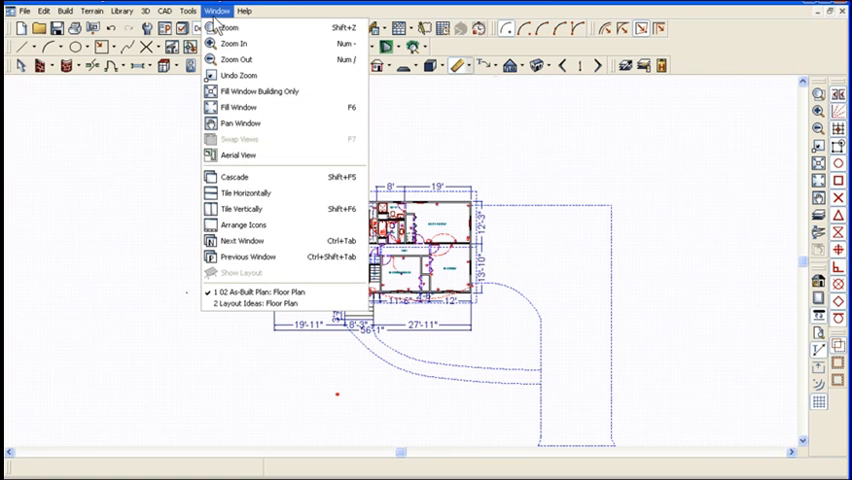
mouse_move(240, 208)
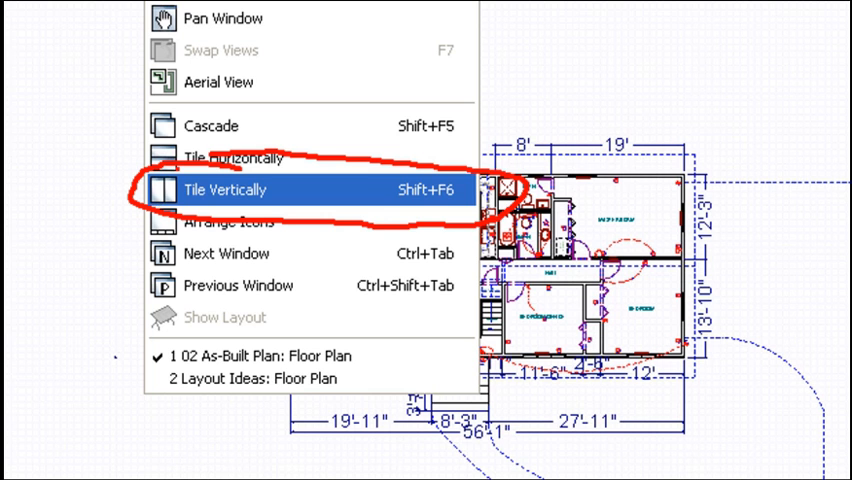
left_click(228, 188)
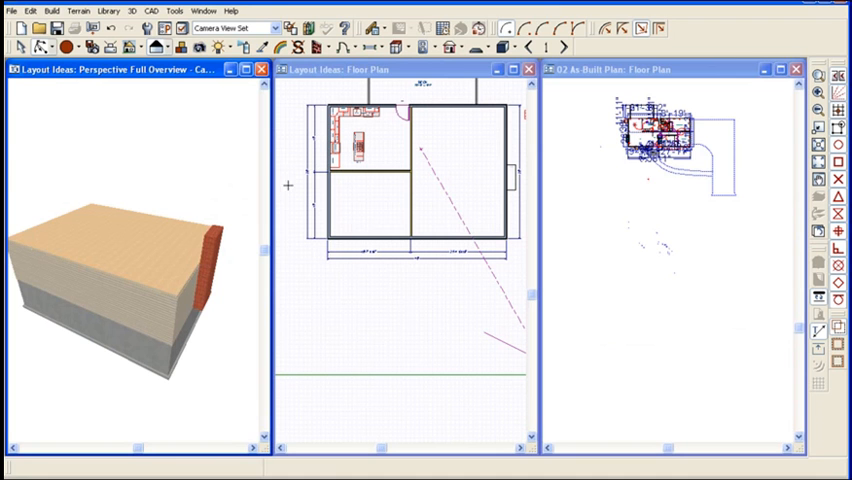
mouse_move(126, 216)
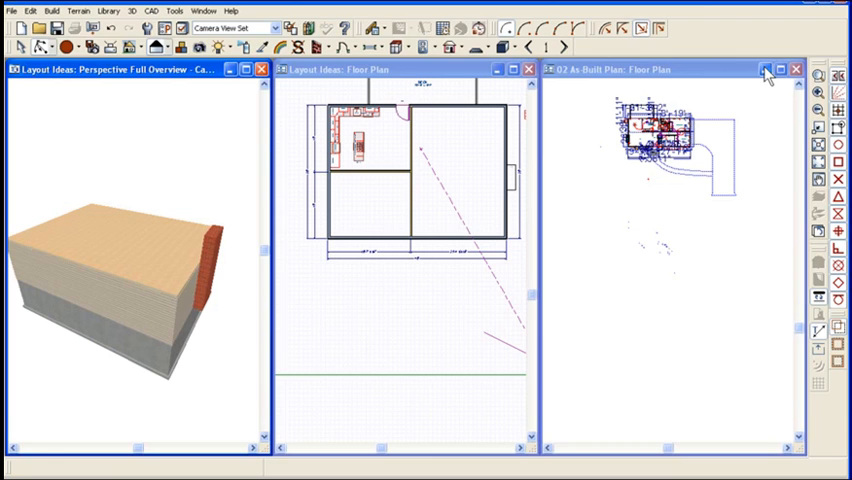
left_click(796, 68)
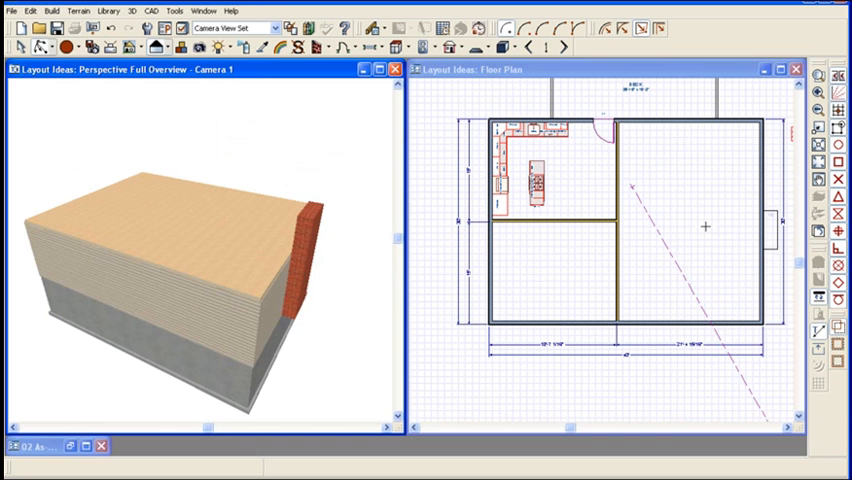
mouse_move(490, 310)
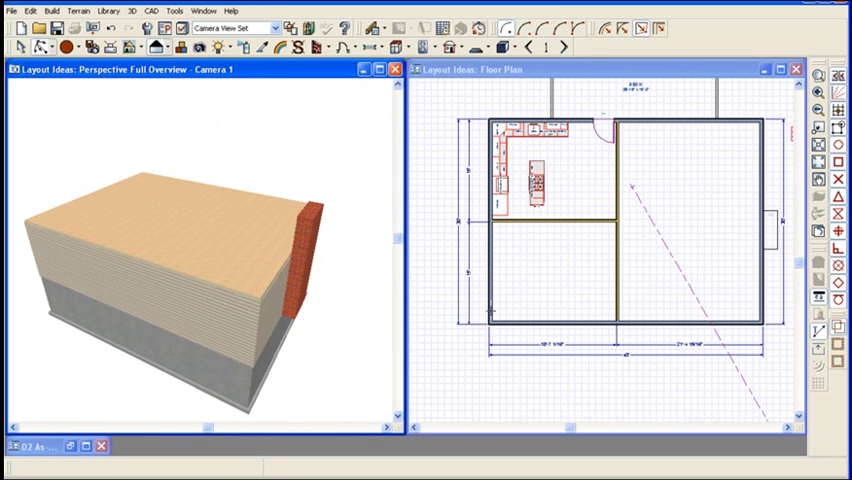
mouse_move(228, 216)
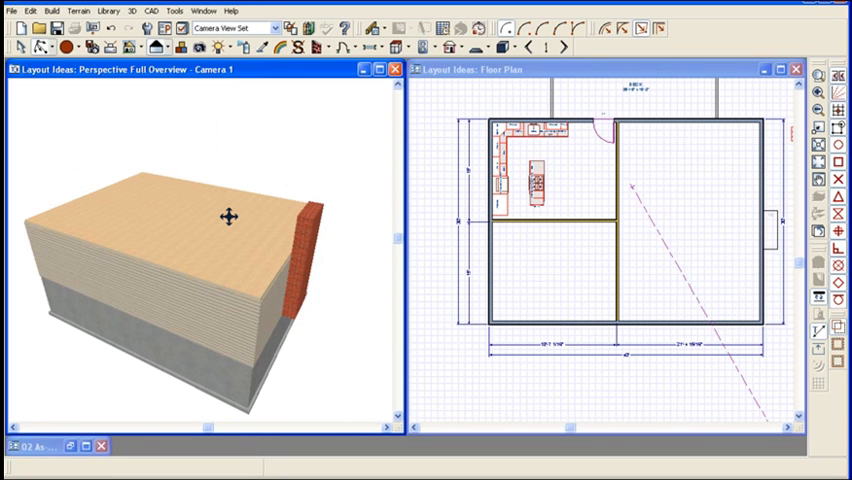